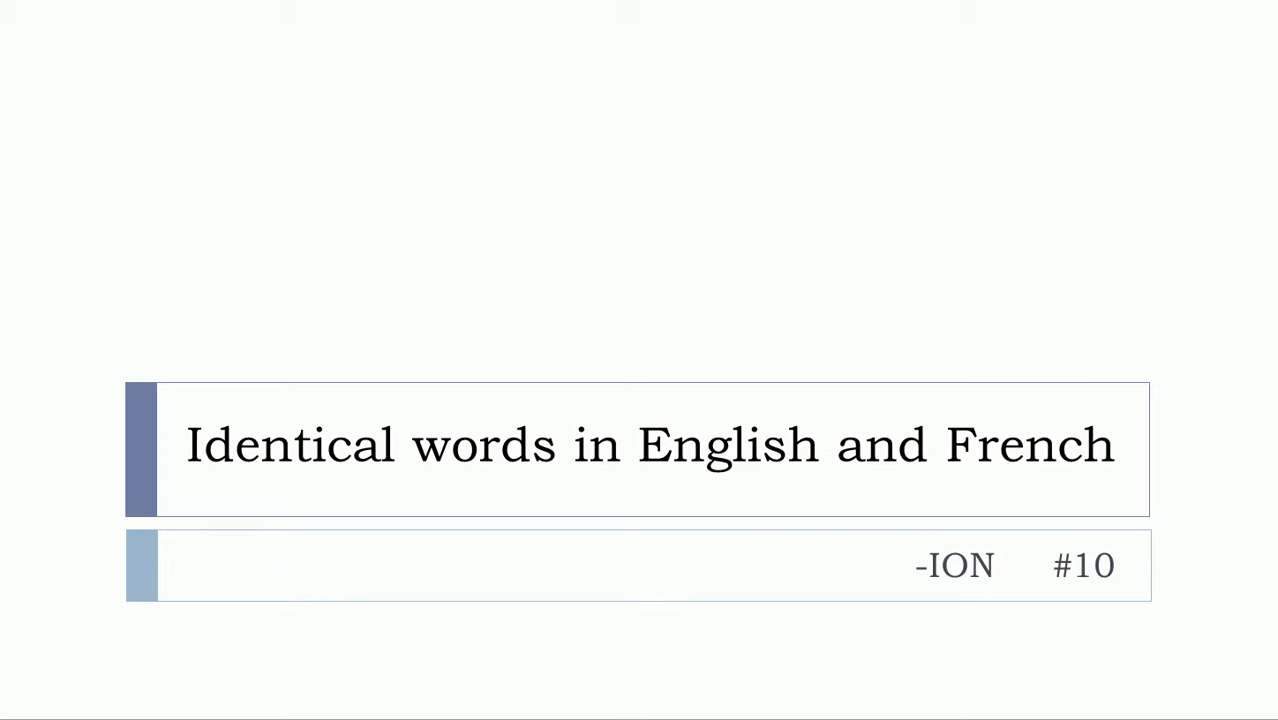
{"action": "mouse_move", "coordinate": [1206, 550]}
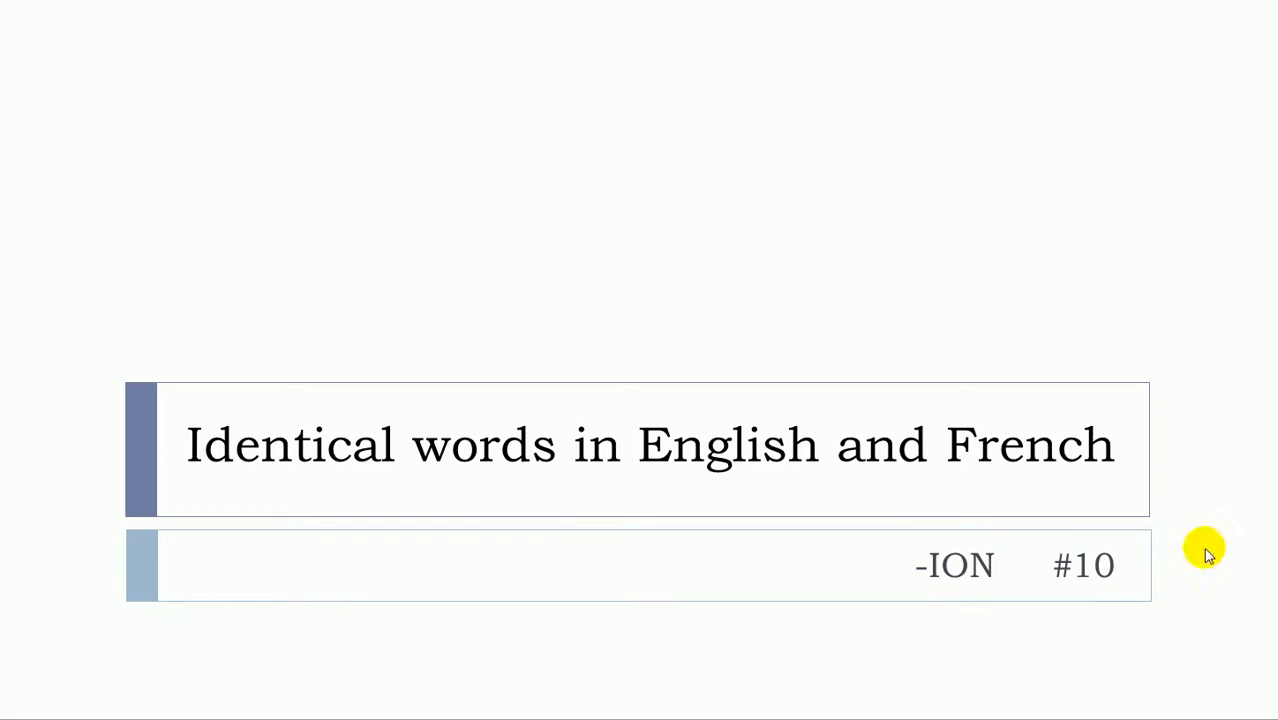
{"action": "mouse_move", "coordinate": [206, 460]}
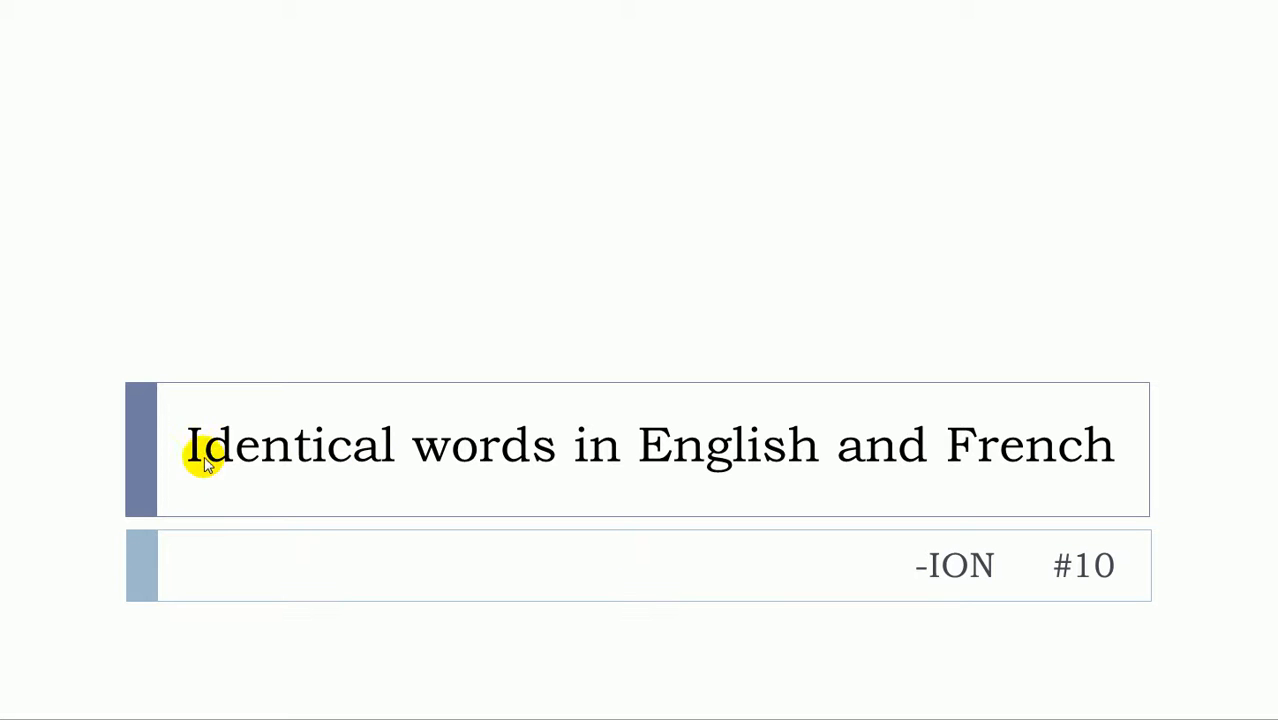
{"action": "mouse_move", "coordinate": [822, 470]}
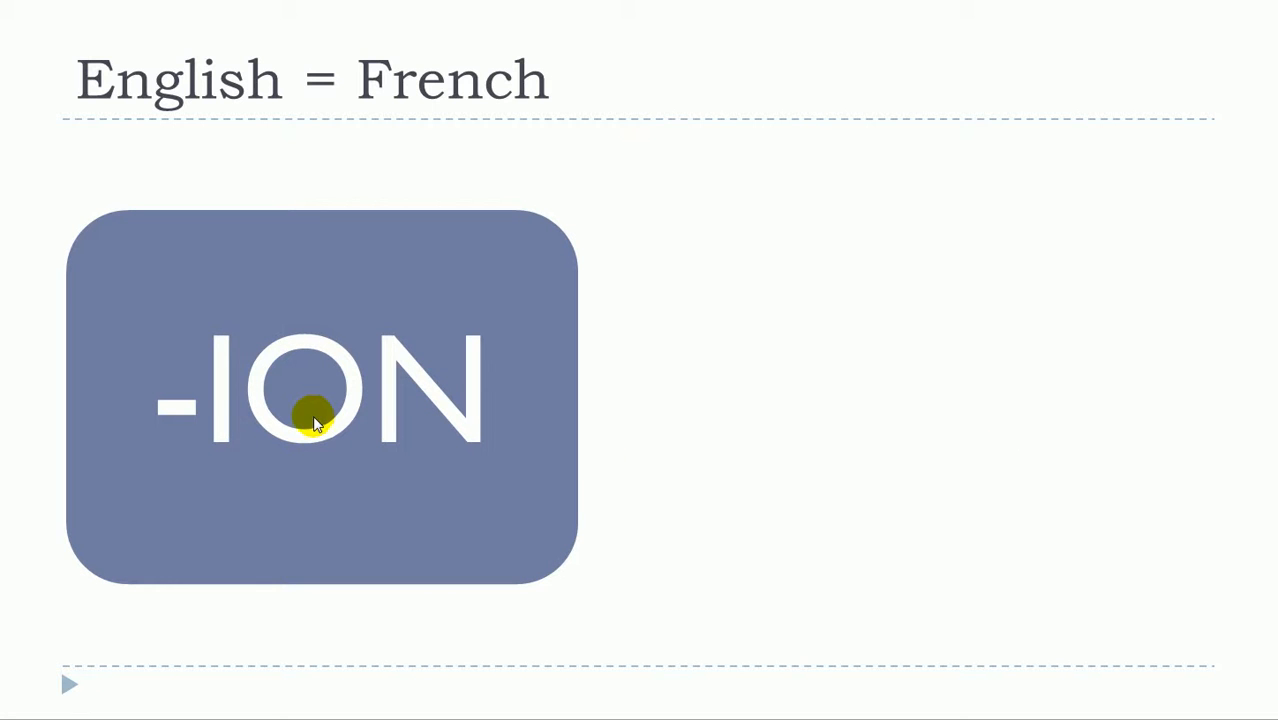
{"action": "mouse_move", "coordinate": [418, 400]}
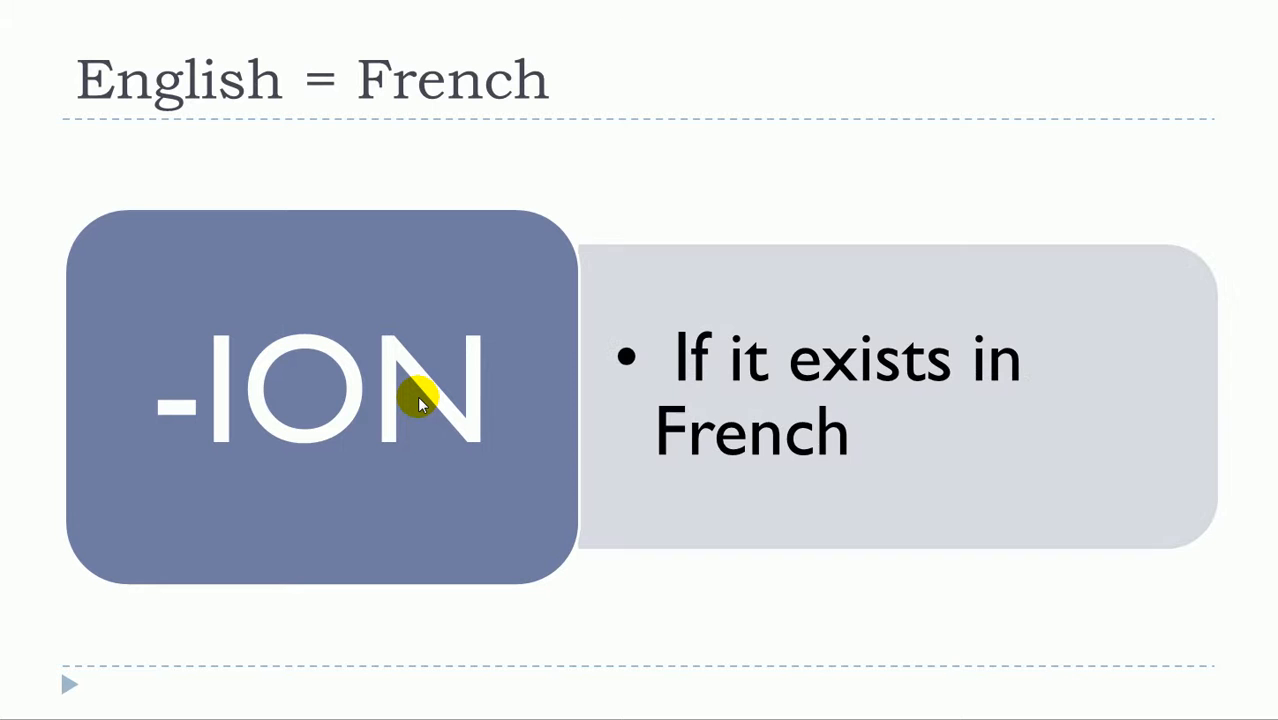
{"action": "mouse_move", "coordinate": [210, 376]}
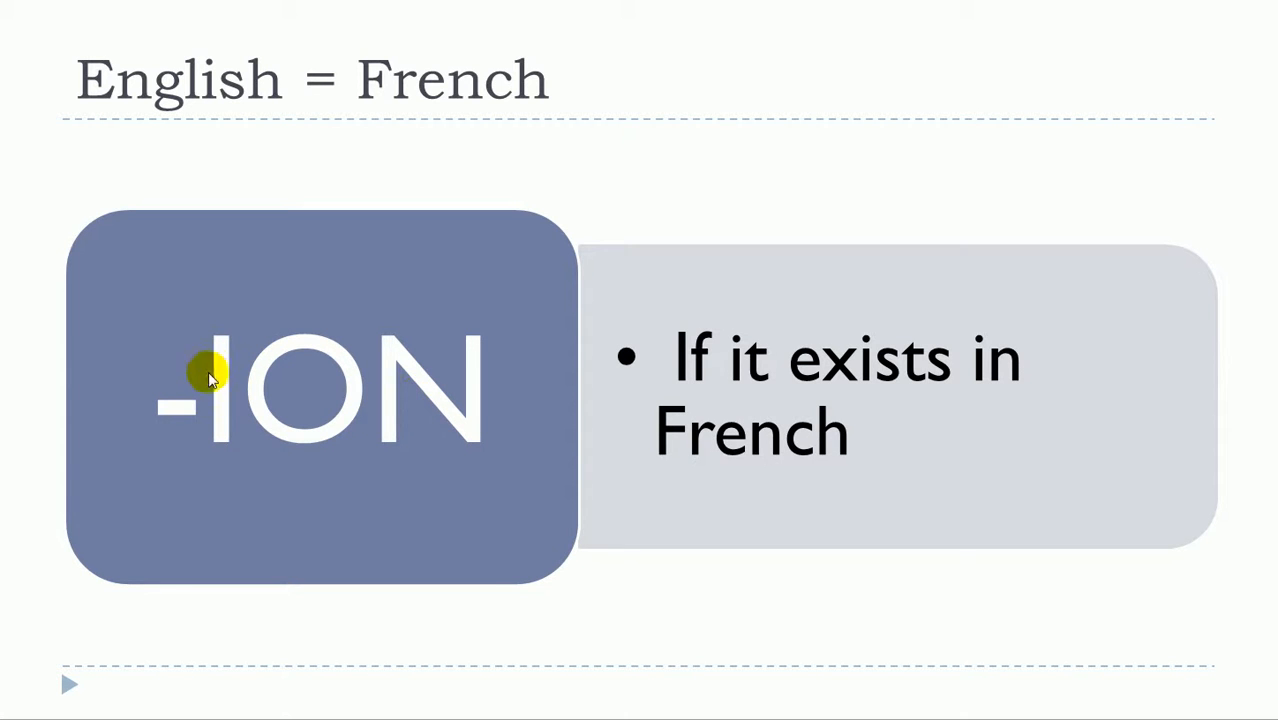
{"action": "mouse_move", "coordinate": [428, 404]}
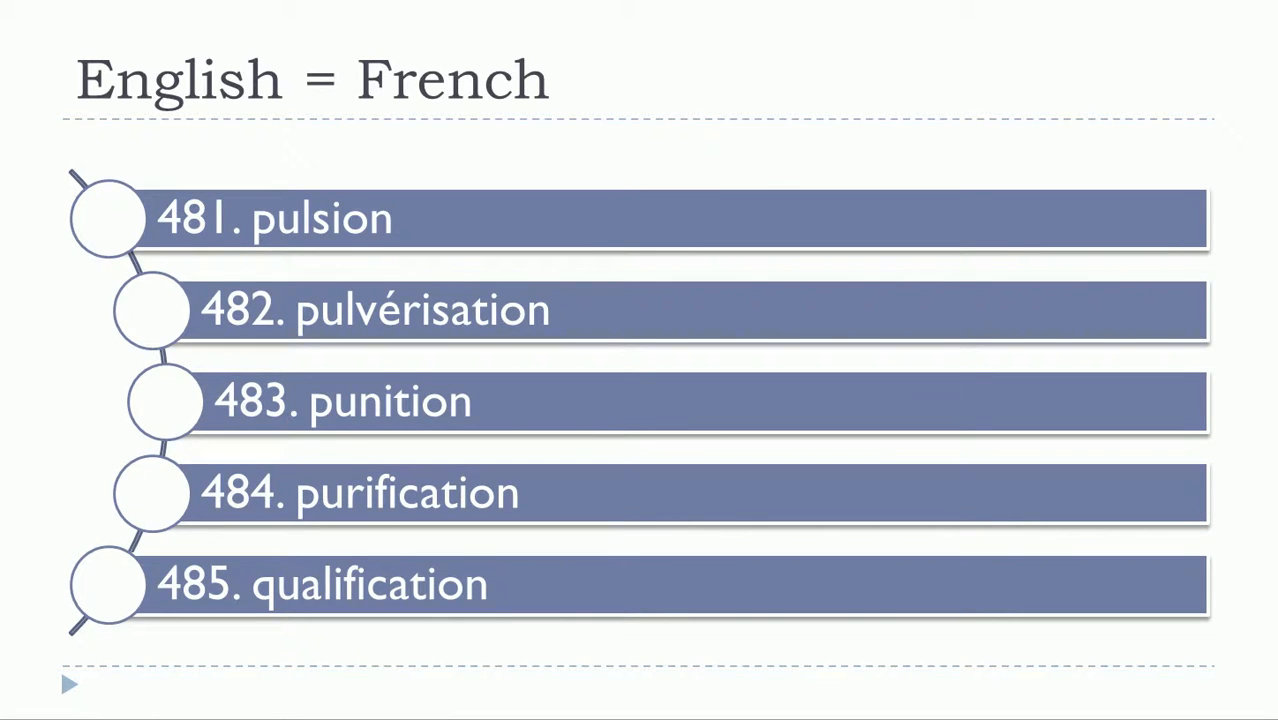
- Advance the slideshow to the closing 'More videos...' slide with the youtube.com/imagiers link
{"action": "key", "text": "Right"}
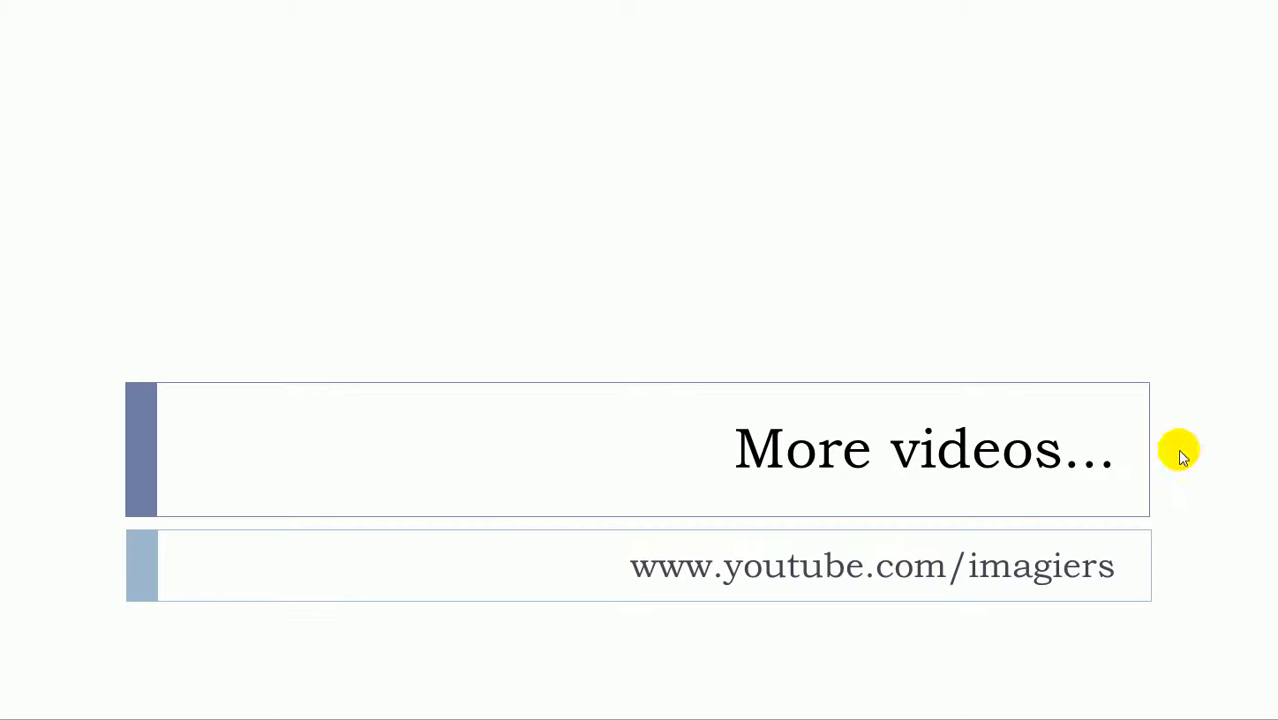
{"action": "mouse_move", "coordinate": [878, 578]}
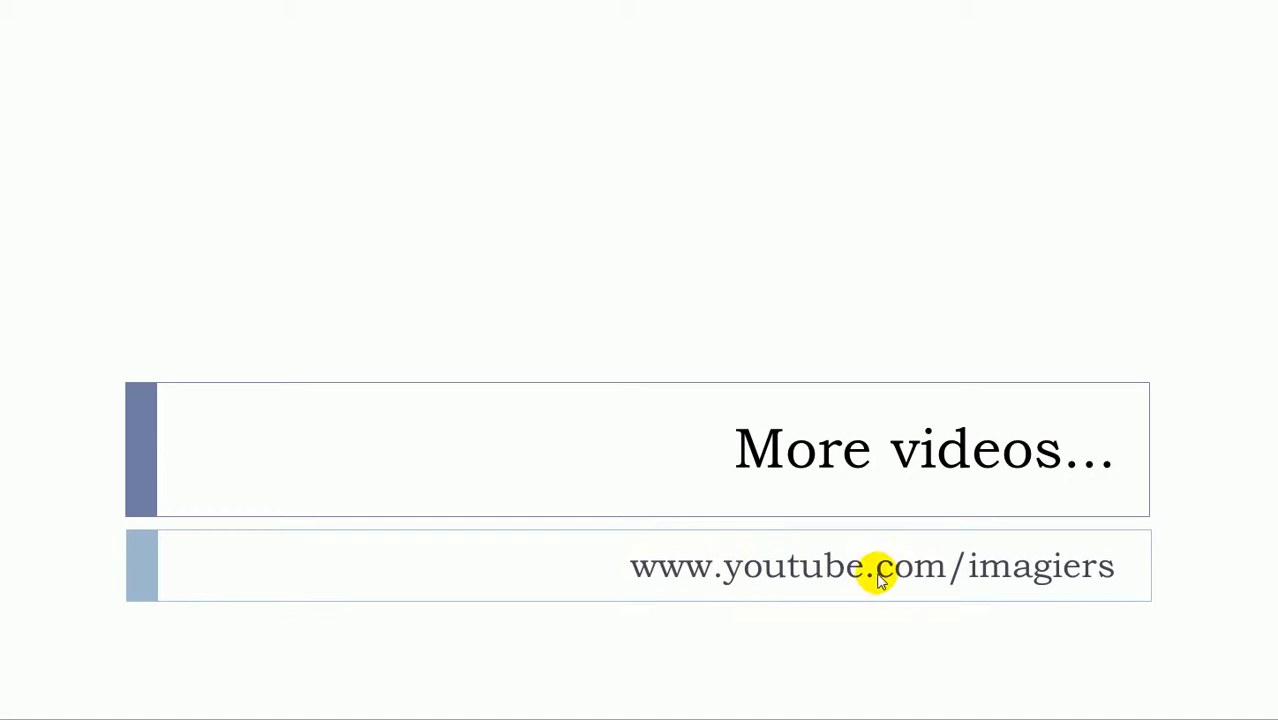